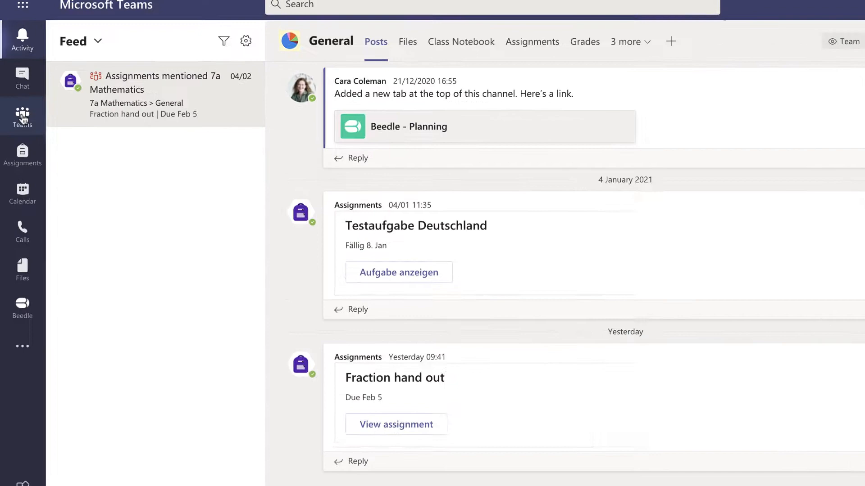
Open the 7S Mathematics team's General channel from the Teams list.
{"action": "left_click", "coordinate": [23, 113]}
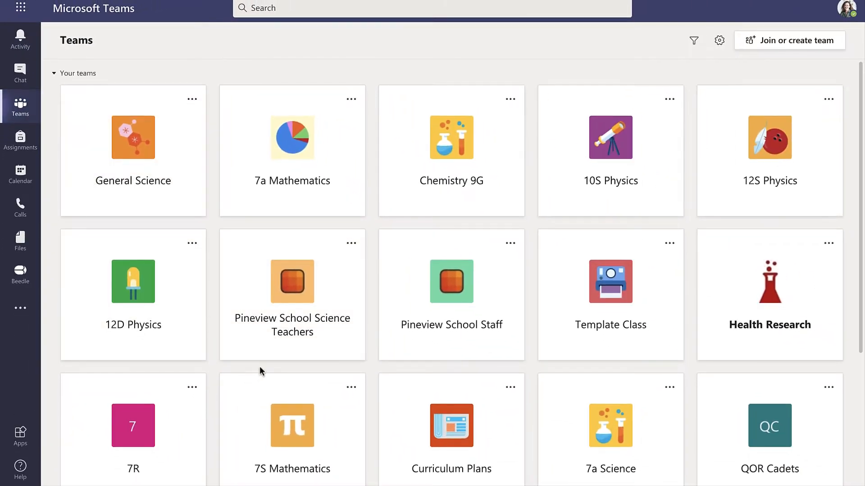
{"action": "left_click", "coordinate": [291, 425]}
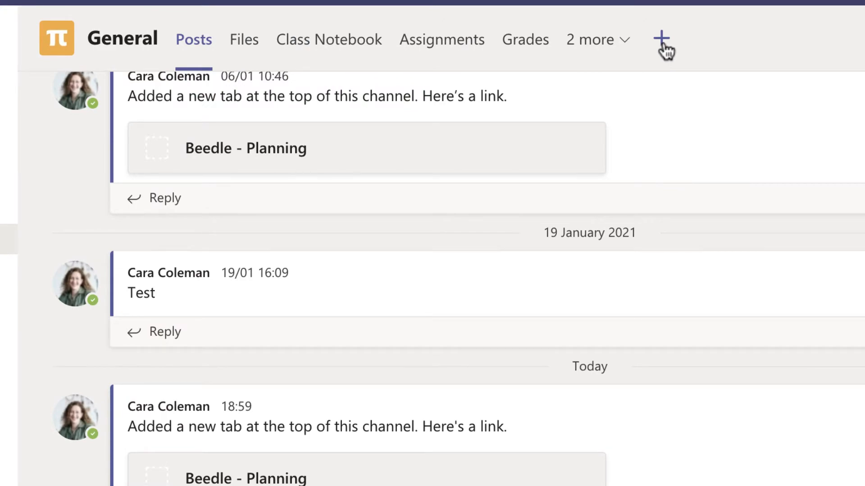
Add a Beedle tab to the channel with the Planning module selected and save it.
{"action": "left_click", "coordinate": [661, 39]}
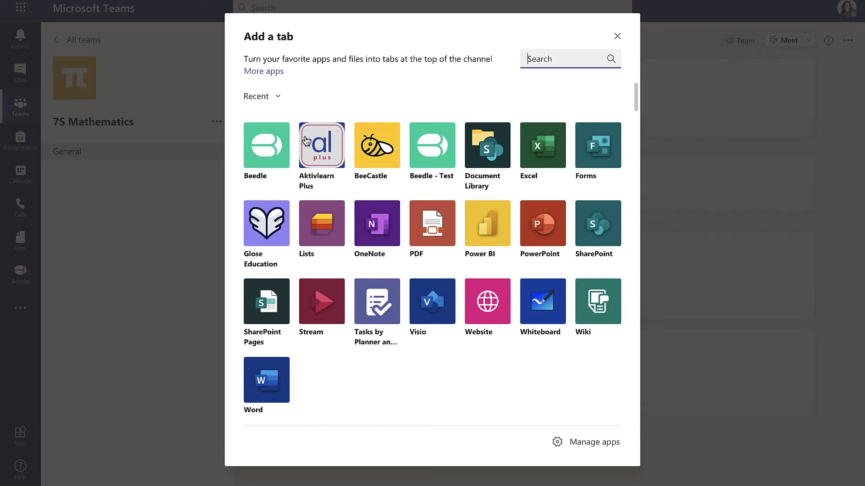
{"action": "mouse_move", "coordinate": [259, 151]}
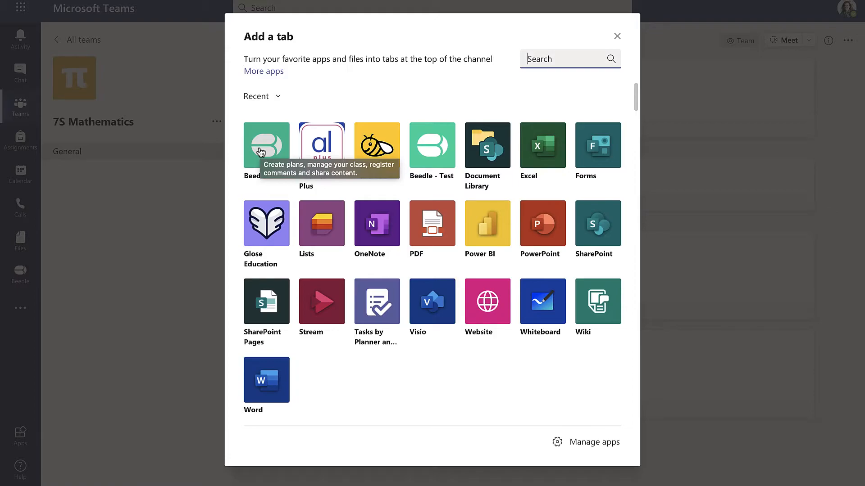
{"action": "left_click", "coordinate": [267, 145]}
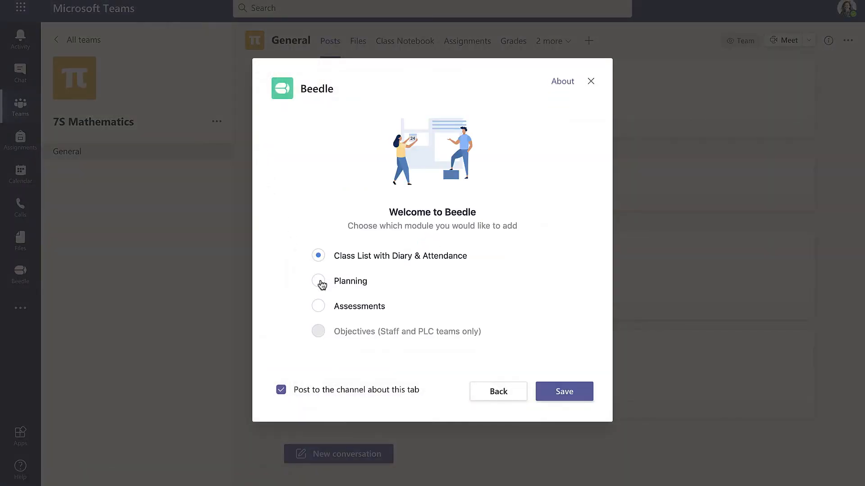
{"action": "left_click", "coordinate": [318, 281]}
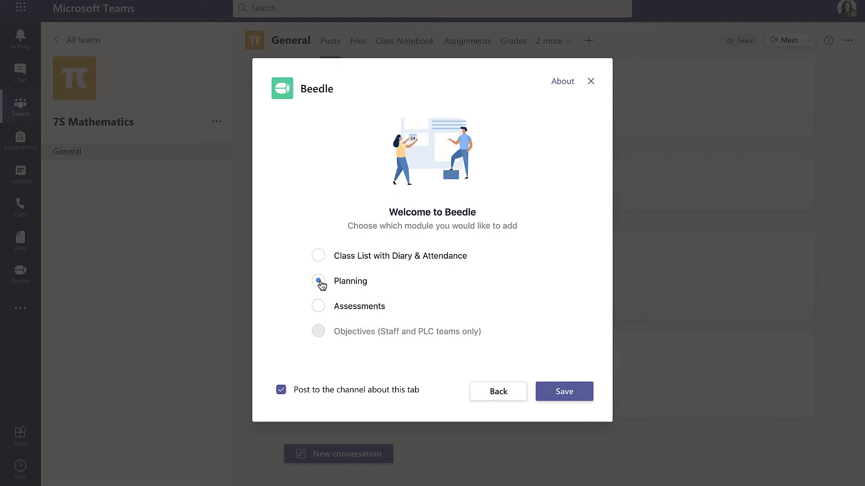
{"action": "left_click", "coordinate": [318, 281]}
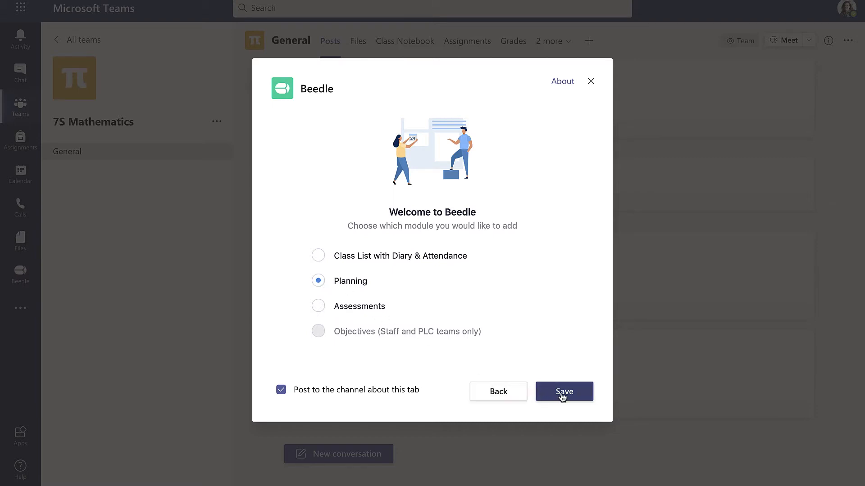
{"action": "left_click", "coordinate": [563, 392]}
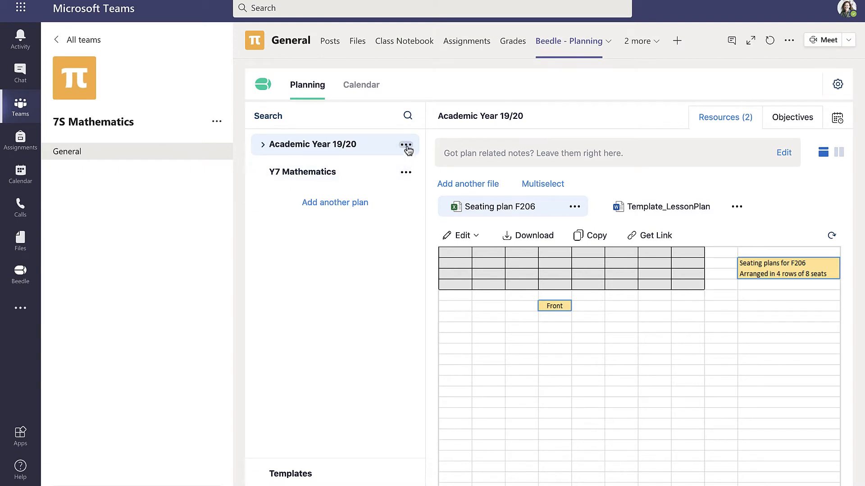
Rename the Academic Year 19/20 plan to Academic Year 20/21 and expand its Term 1 and Term 2.
{"action": "left_click", "coordinate": [406, 144]}
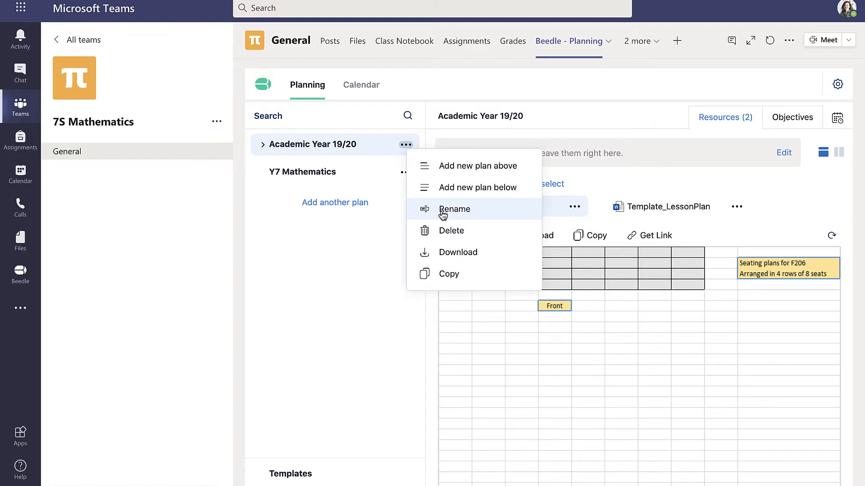
{"action": "left_click", "coordinate": [453, 208]}
{"action": "type", "text": "Academic Year 20/21"}
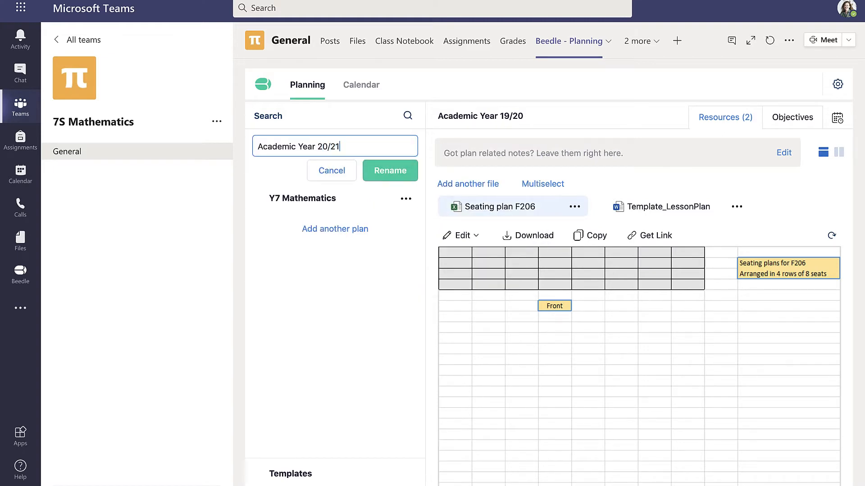
{"action": "left_click", "coordinate": [389, 170]}
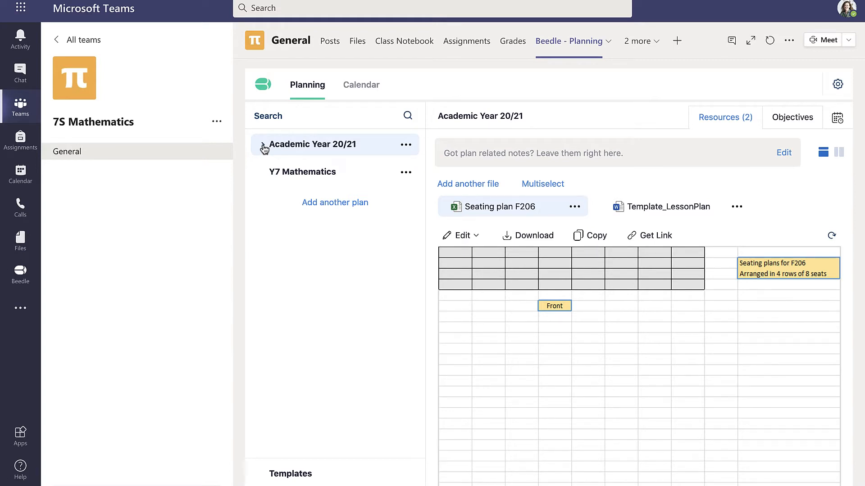
{"action": "left_click", "coordinate": [312, 144]}
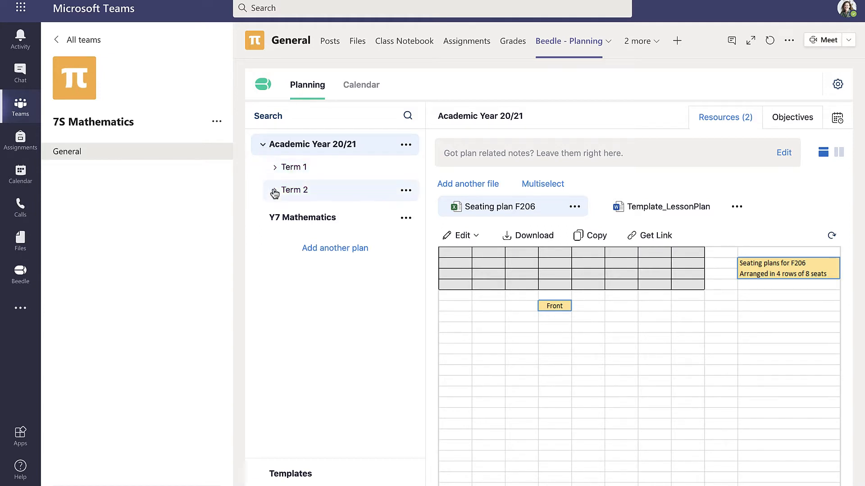
Expand Term 2 and Week 1 to show Monday 04.01 and Tuesday 05.01, with Week 1's options open.
{"action": "left_click", "coordinate": [275, 190]}
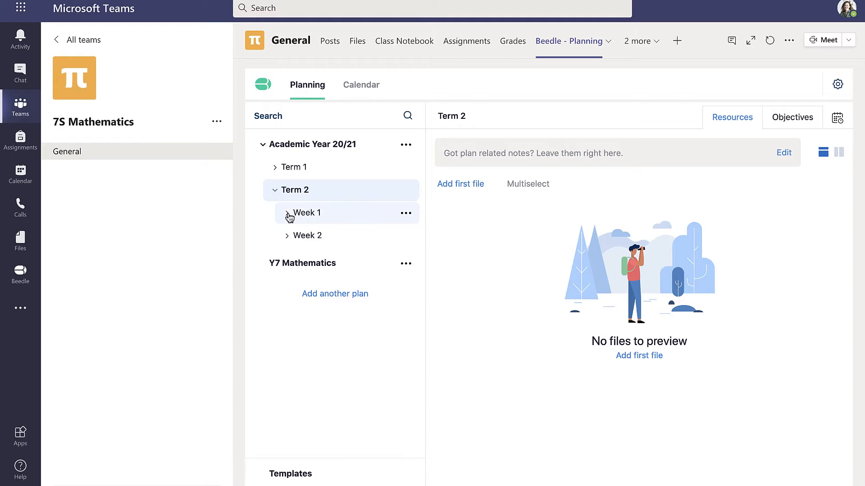
{"action": "left_click", "coordinate": [307, 213]}
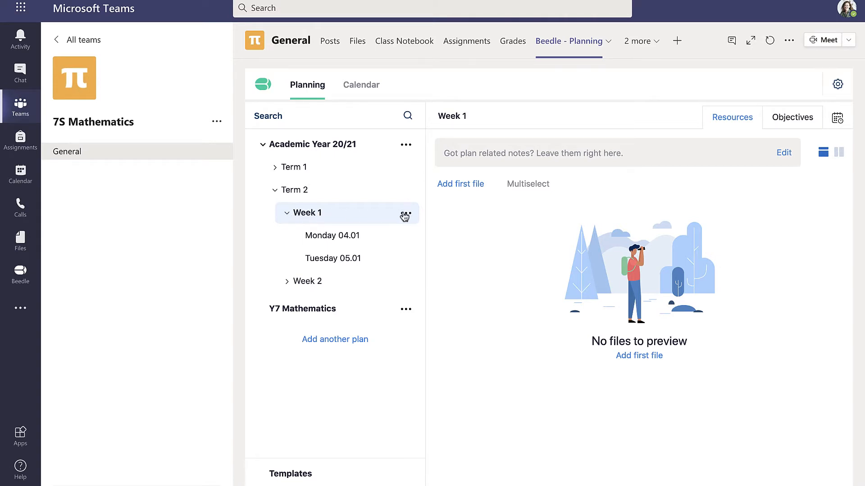
{"action": "left_click", "coordinate": [406, 213]}
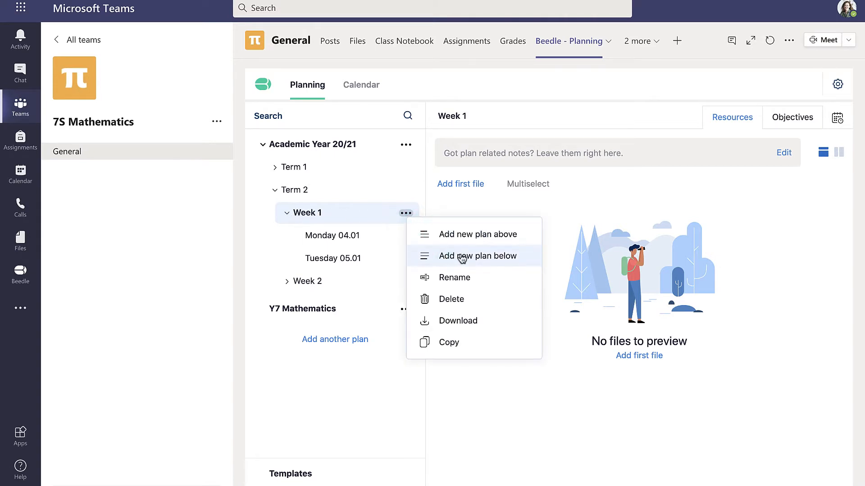
Add a Wednesday 06.01 day plan under Week 1 after Tuesday 05.01 and open it.
{"action": "left_click", "coordinate": [477, 256]}
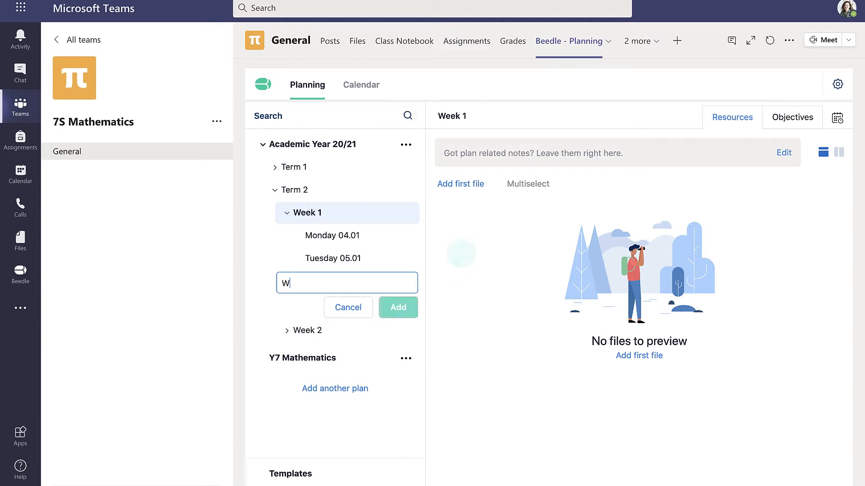
{"action": "type", "text": "ednesday"}
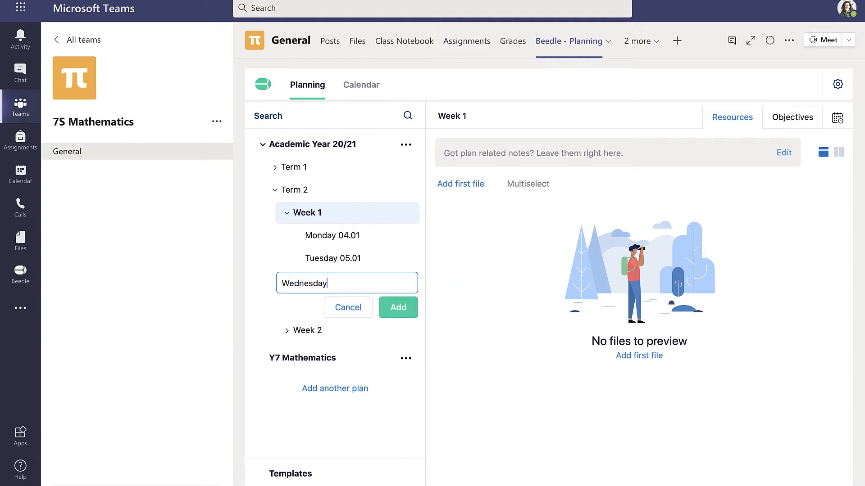
{"action": "type", "text": "06.01"}
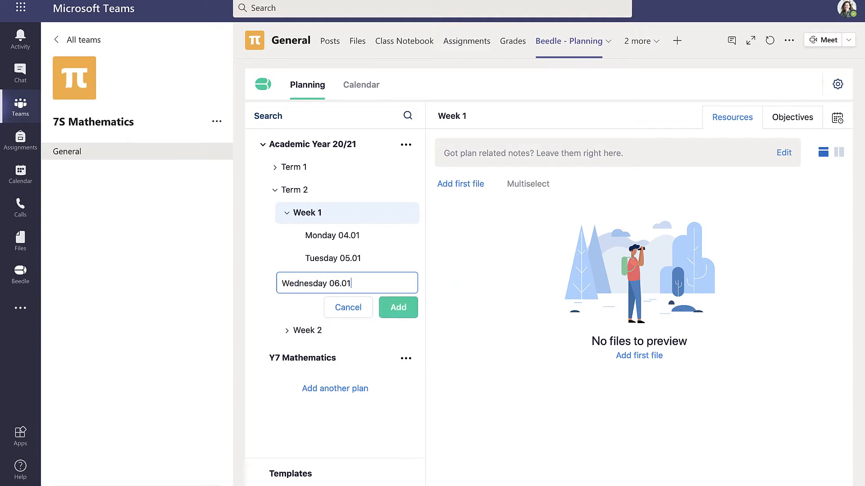
{"action": "left_click", "coordinate": [397, 307]}
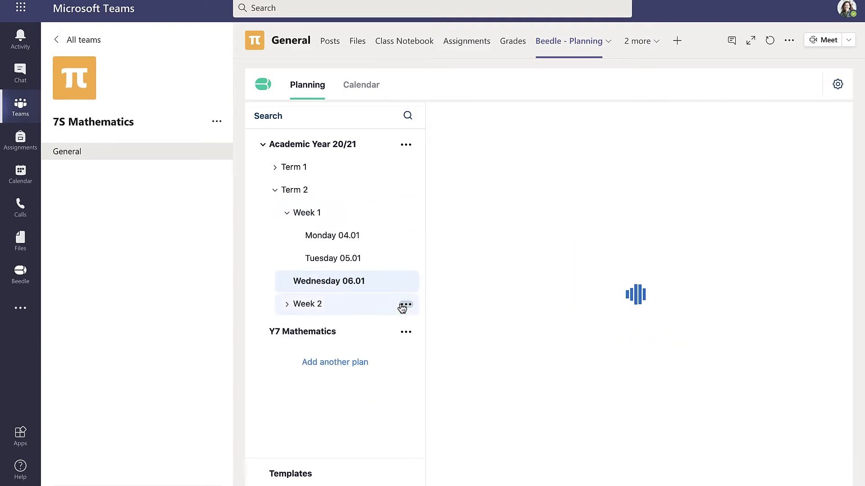
{"action": "left_click", "coordinate": [329, 281]}
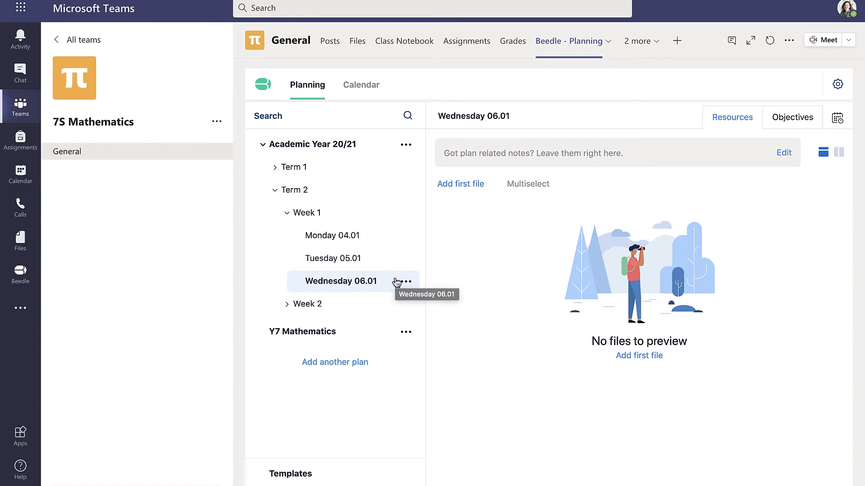
{"action": "mouse_move", "coordinate": [394, 282]}
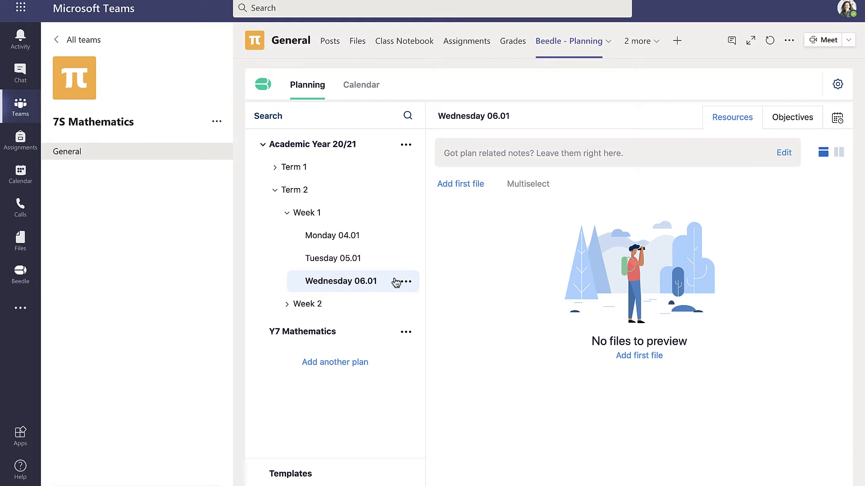
{"action": "left_click", "coordinate": [336, 281]}
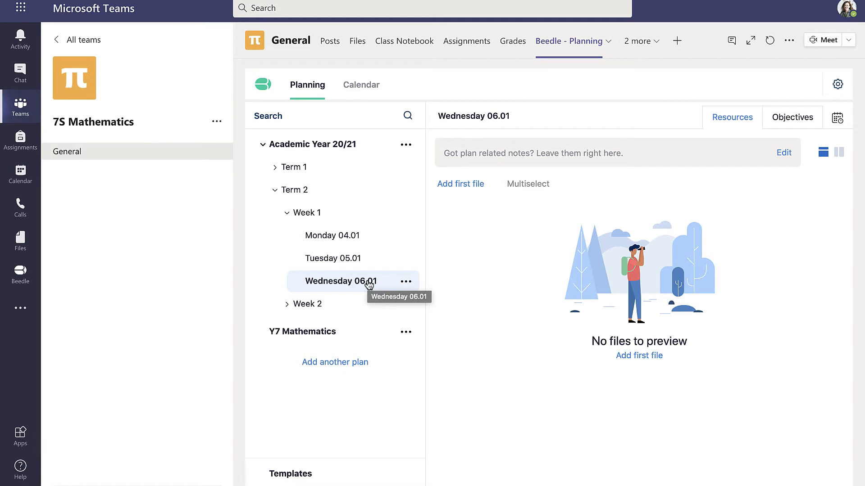
Add a Thursday 07.01 day plan to Week 1.
{"action": "left_click", "coordinate": [335, 362]}
{"action": "type", "text": "Thursday"}
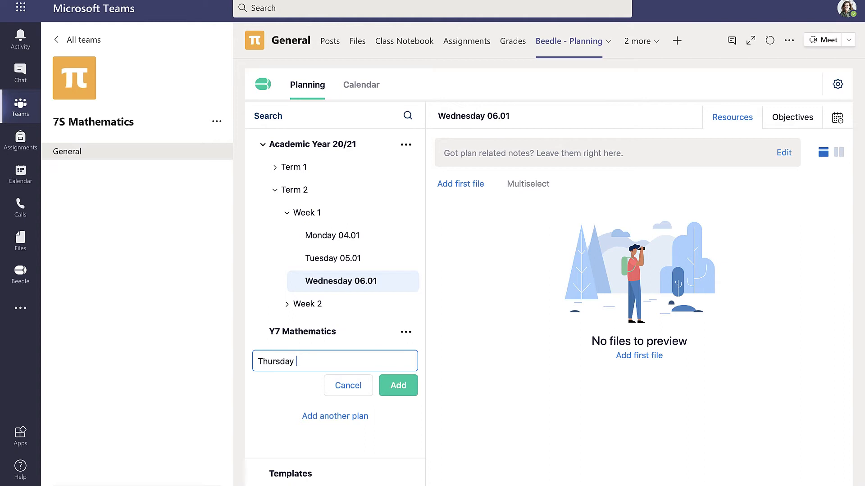
{"action": "type", "text": "07.01"}
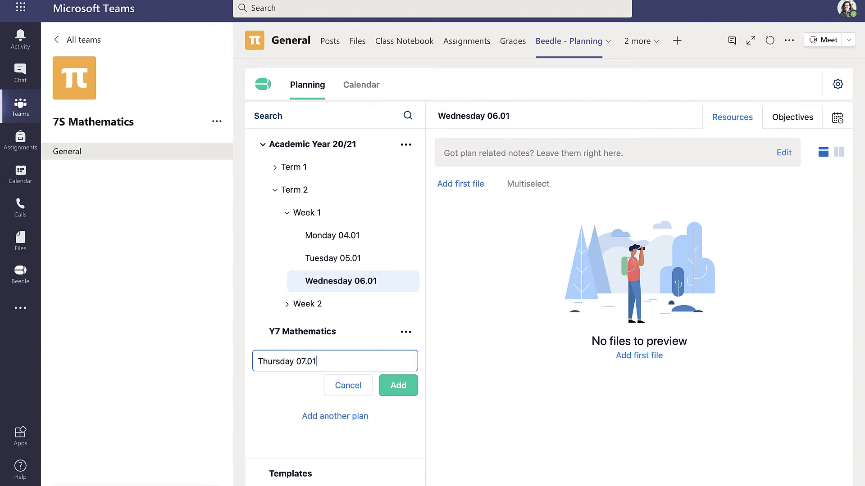
{"action": "left_click", "coordinate": [398, 385]}
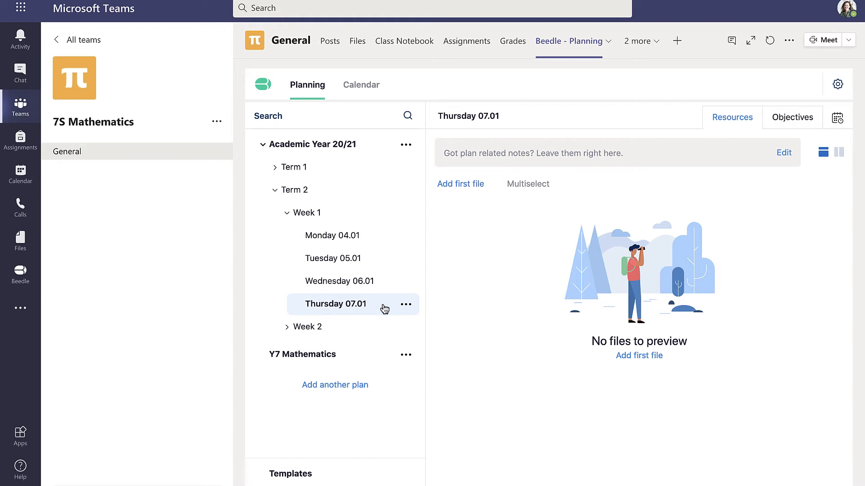
Add a Friday 08.01 plan below Thursday 07.01 and open it.
{"action": "left_click", "coordinate": [406, 304]}
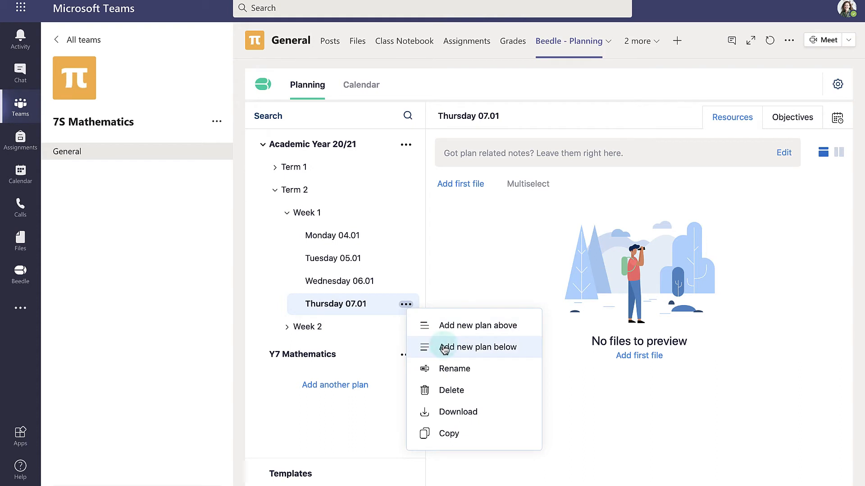
{"action": "left_click", "coordinate": [477, 346]}
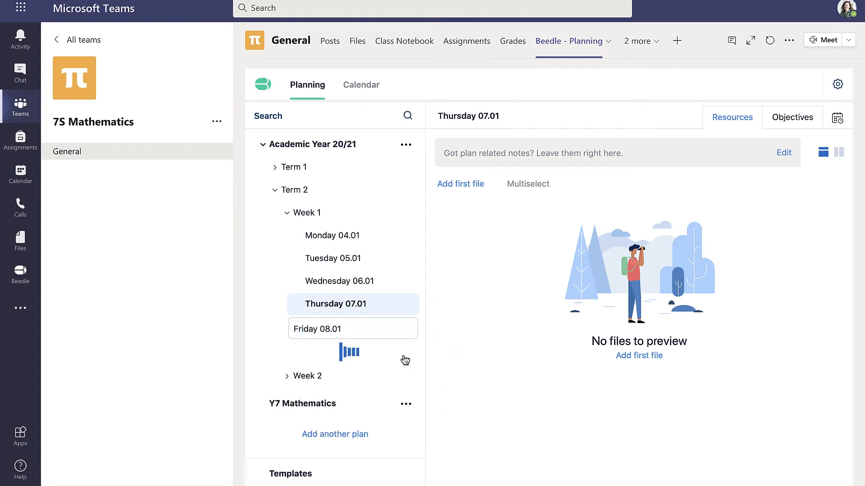
{"action": "left_click", "coordinate": [316, 329]}
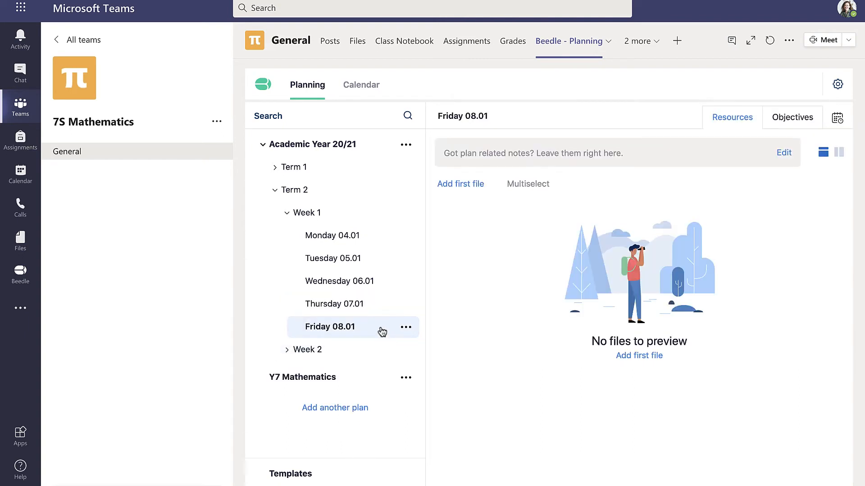
{"action": "mouse_move", "coordinate": [460, 183]}
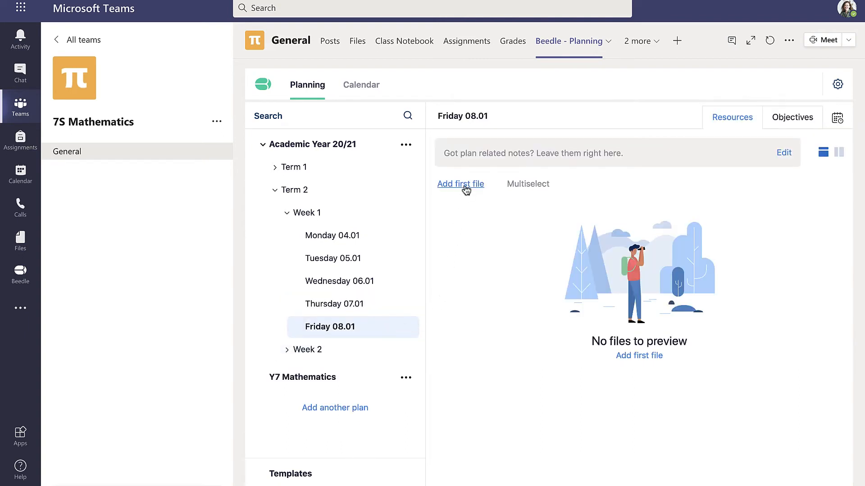
Upload the Algebraic Notation lesson plan .docx as the Friday 08.01 plan's first file.
{"action": "left_click", "coordinate": [460, 184]}
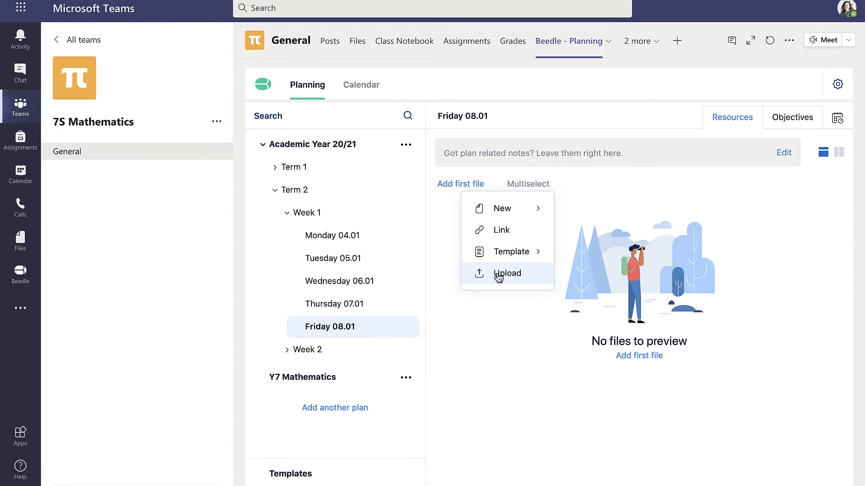
{"action": "left_click", "coordinate": [506, 273]}
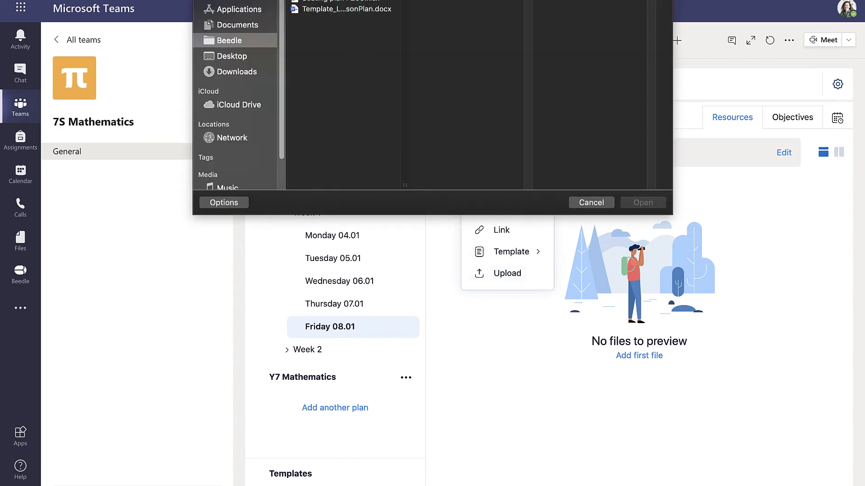
{"action": "left_click", "coordinate": [643, 202]}
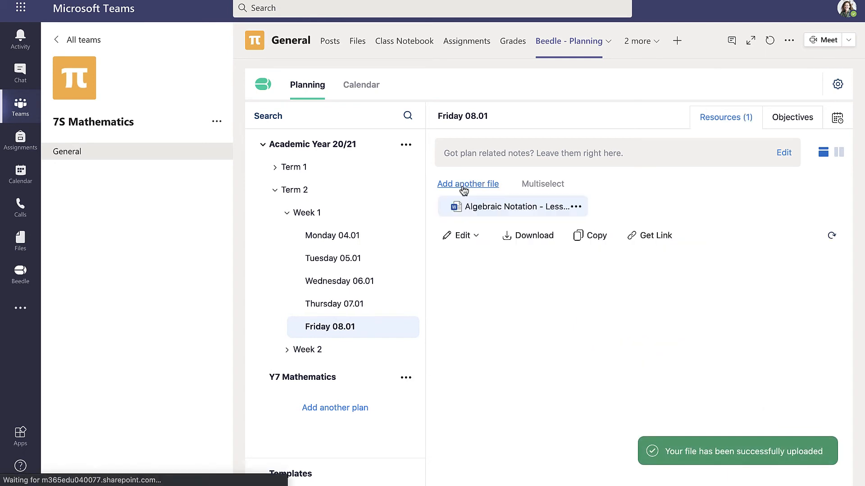
Attach the Notation exercise as a second file on Friday 08.01 and preview it.
{"action": "left_click", "coordinate": [468, 184]}
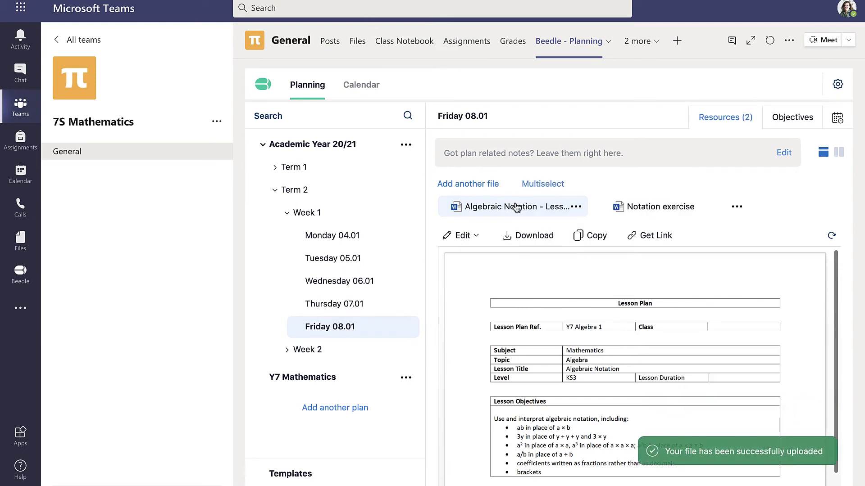
{"action": "mouse_move", "coordinate": [660, 207]}
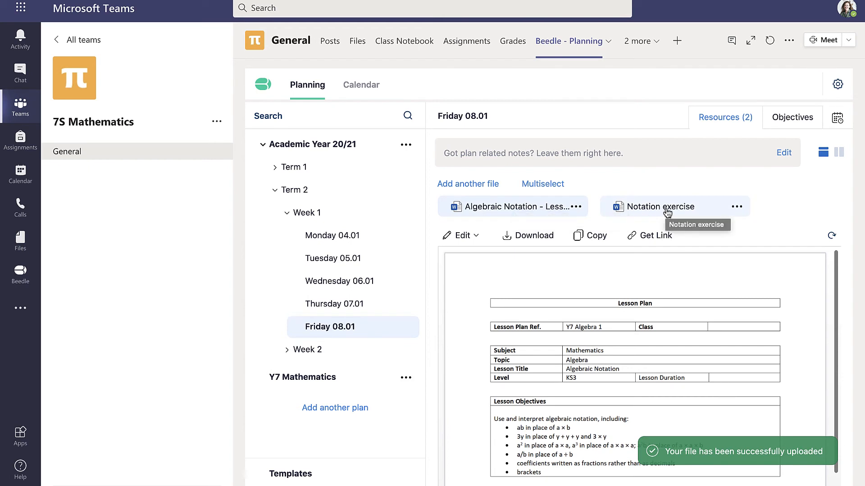
{"action": "left_click", "coordinate": [660, 206]}
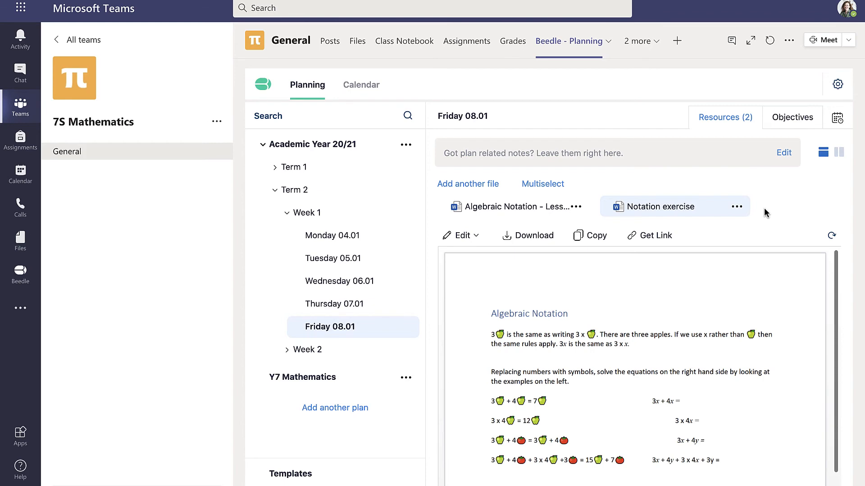
{"action": "mouse_move", "coordinate": [783, 153]}
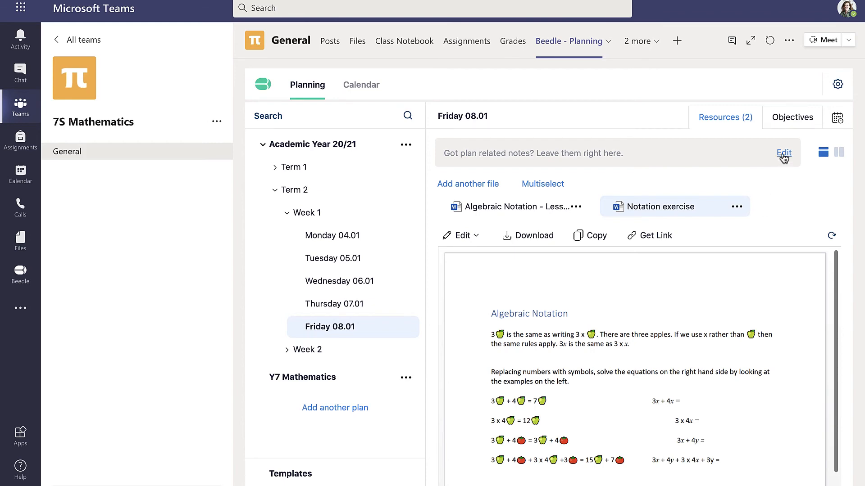
Save the note "Remember to collect in homework." on the Friday 08.01 plan.
{"action": "left_click", "coordinate": [783, 154]}
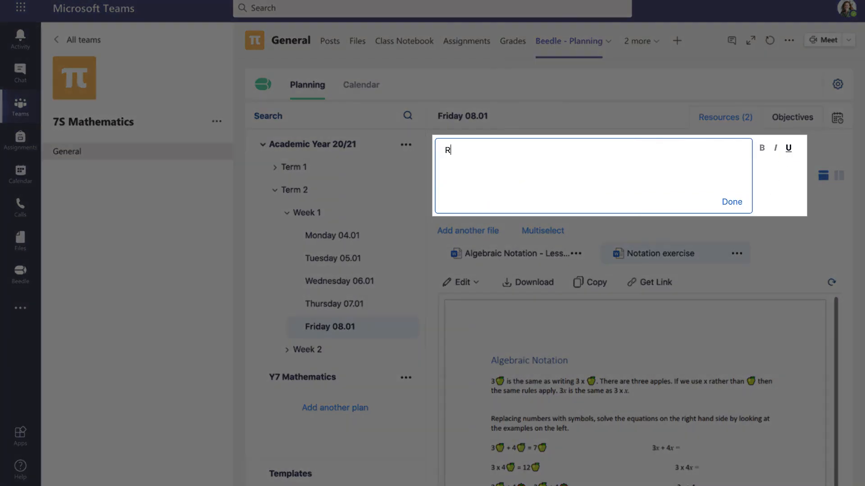
{"action": "type", "text": "emember to collect in homework."}
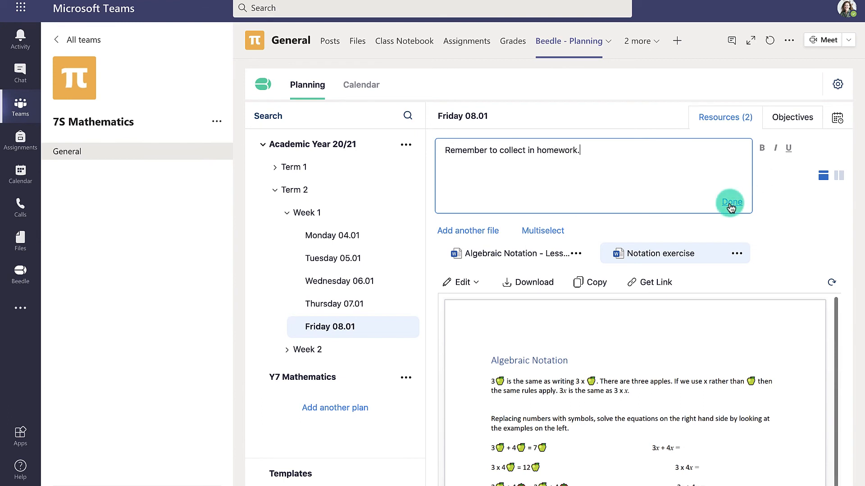
{"action": "left_click", "coordinate": [730, 201]}
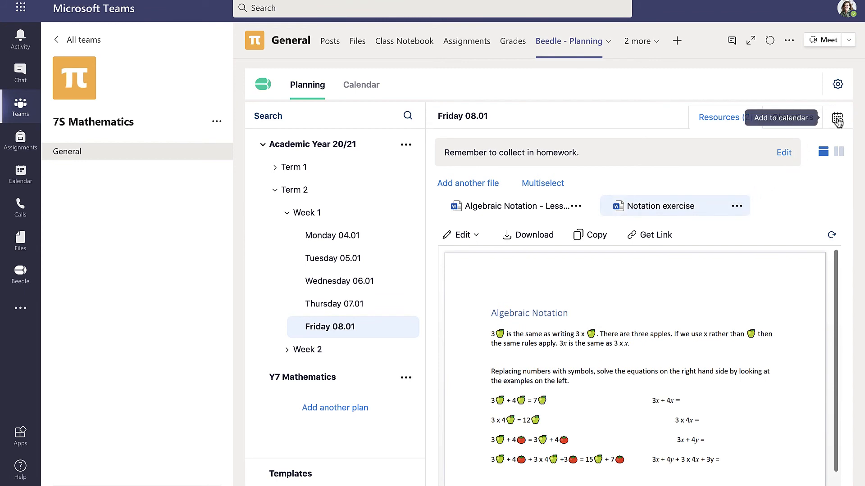
Add the Friday plan to the calendar on Friday 8 January 2021, 09:00 to 10:00.
{"action": "left_click", "coordinate": [836, 117]}
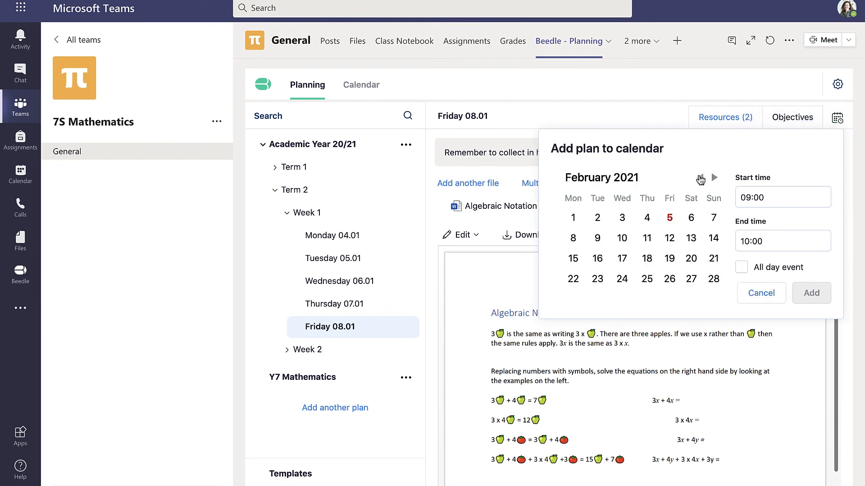
{"action": "left_click", "coordinate": [699, 177]}
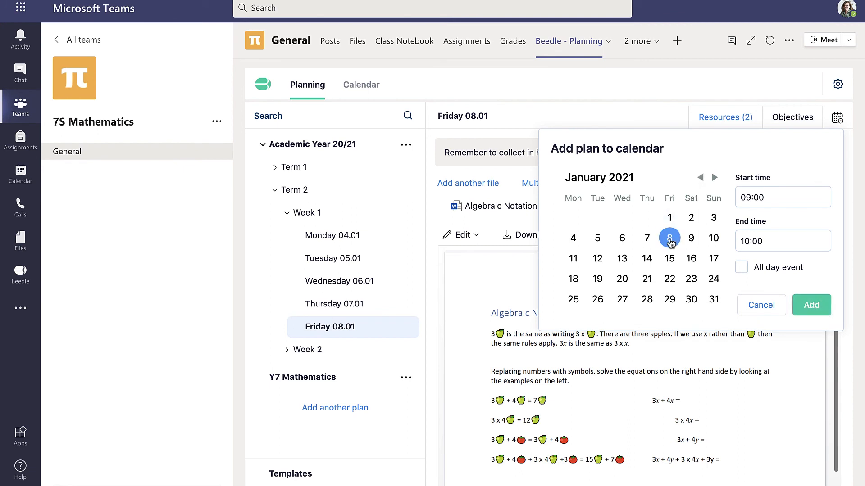
{"action": "left_click", "coordinate": [811, 305]}
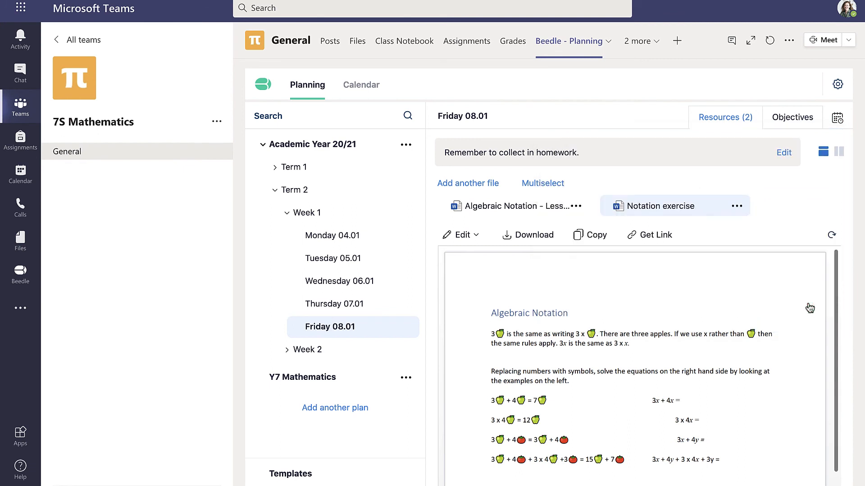
{"action": "left_click", "coordinate": [837, 117]}
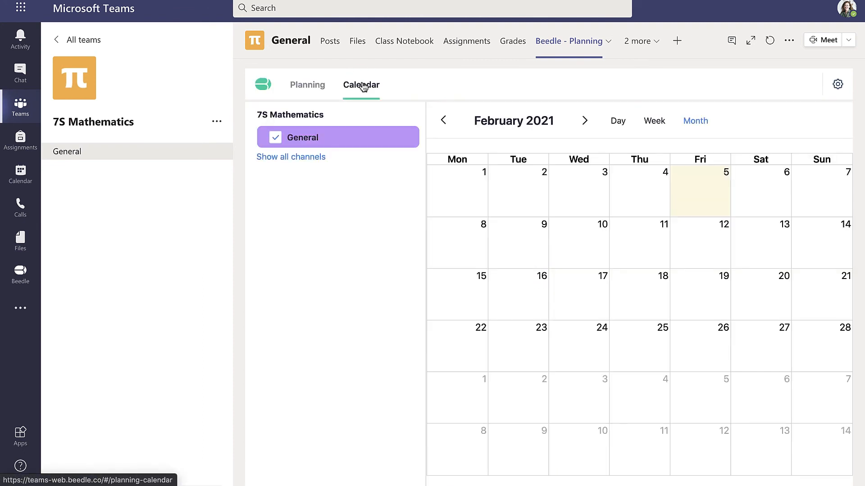
Show January 2021 in the Calendar view with the Friday 08.01 plan at 09:00-10:00.
{"action": "left_click", "coordinate": [443, 121]}
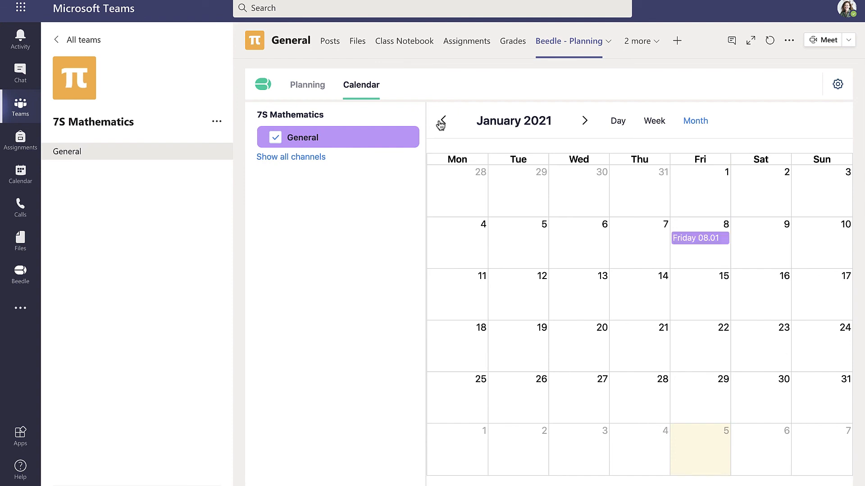
{"action": "left_click", "coordinate": [698, 237]}
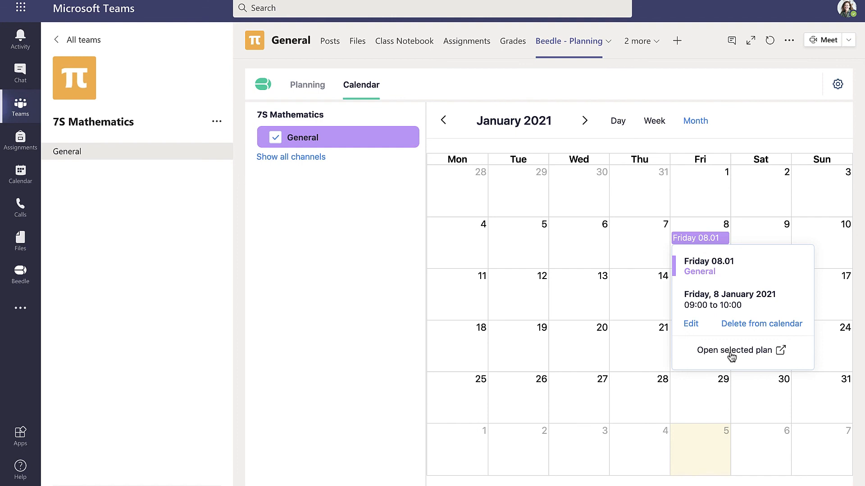
{"action": "mouse_move", "coordinate": [690, 324]}
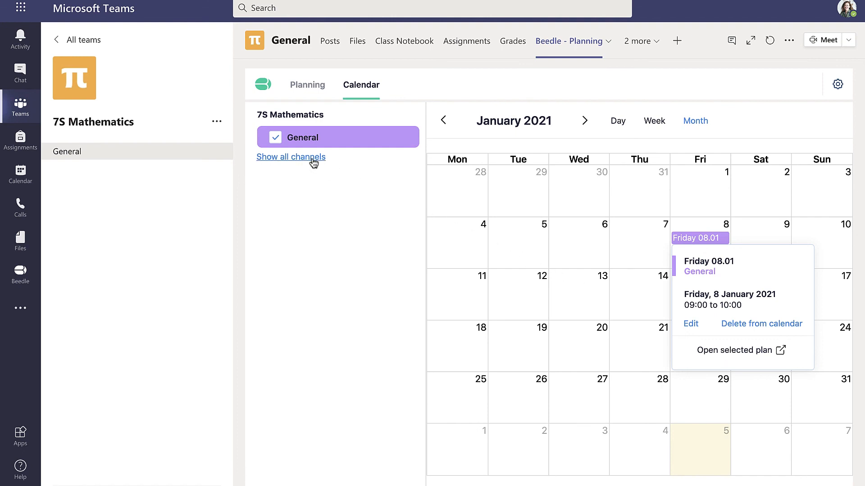
Show all channels and include General Science, Pineview School Science Teachers, 7a Mathematics Units and 12S Physics in the calendar.
{"action": "left_click", "coordinate": [290, 157]}
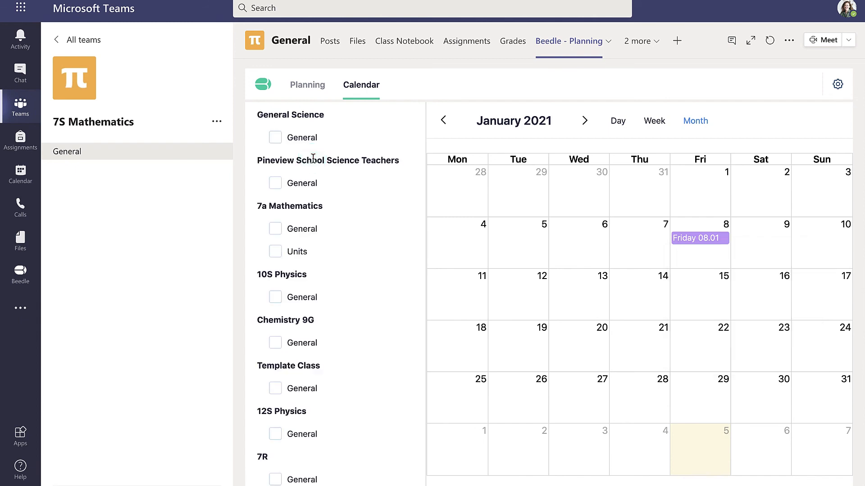
{"action": "left_click", "coordinate": [274, 137]}
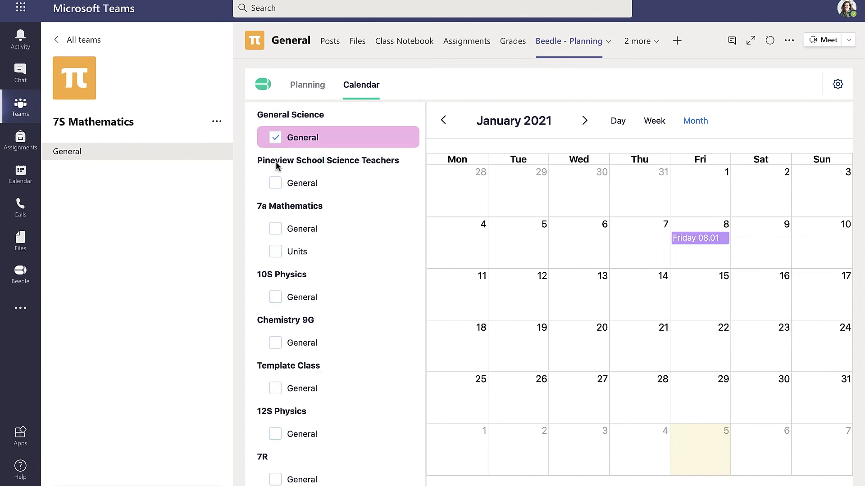
{"action": "left_click", "coordinate": [275, 228]}
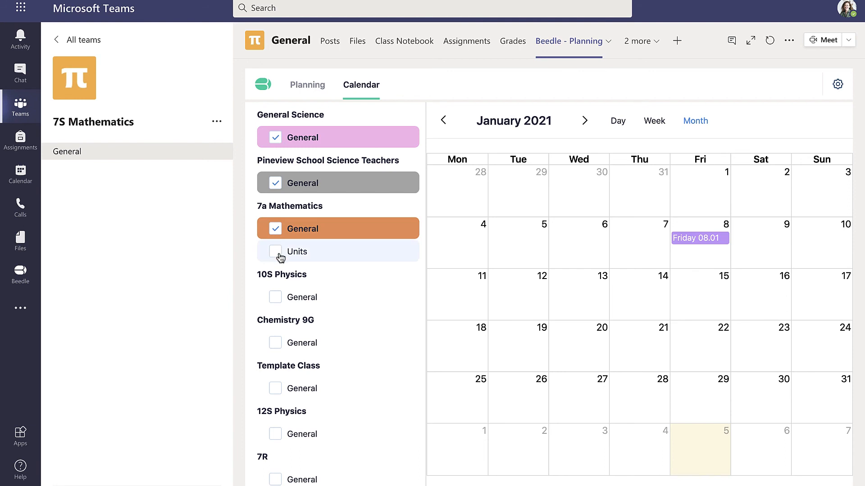
{"action": "left_click", "coordinate": [274, 252]}
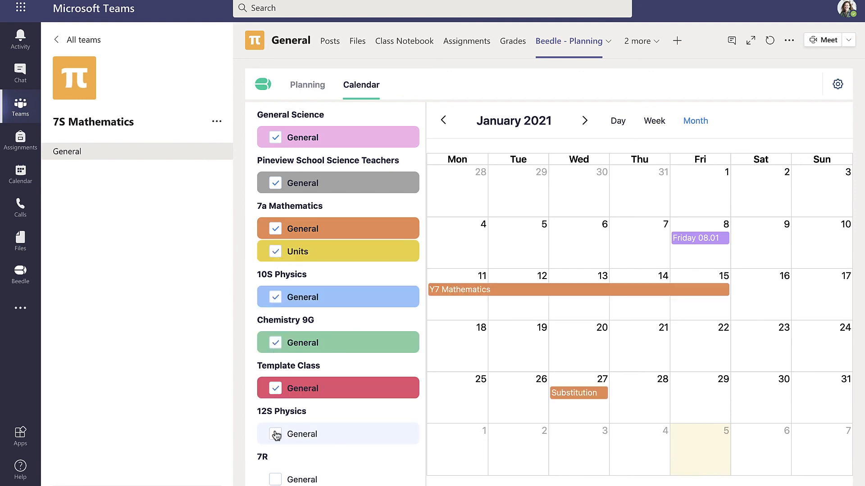
{"action": "left_click", "coordinate": [276, 434]}
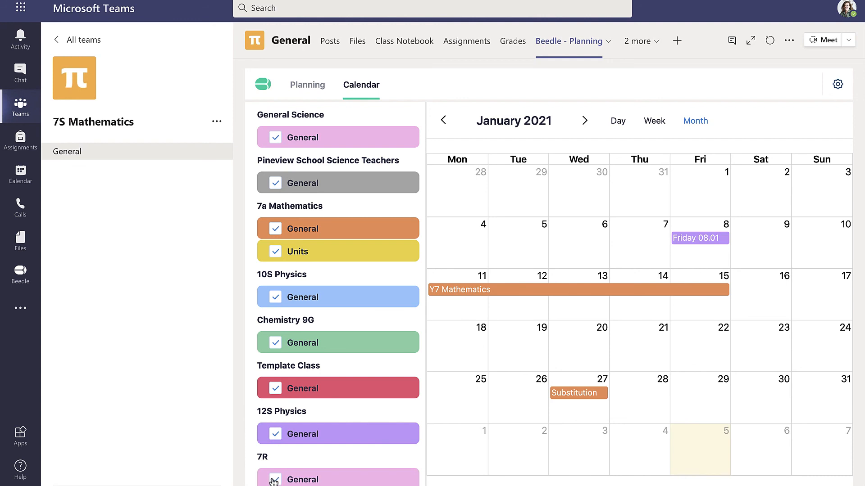